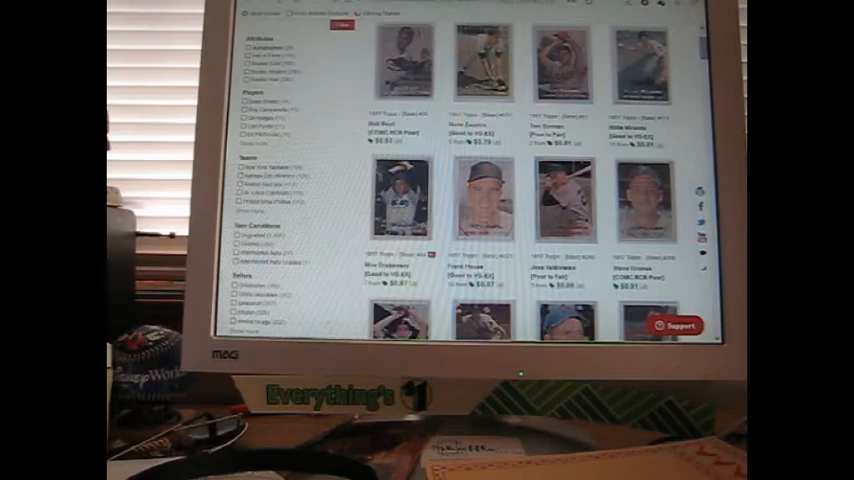
Scroll through the low-priced 1957 Topps listings to the Washington Senators card's enlarged front scan
scroll(down, 3)
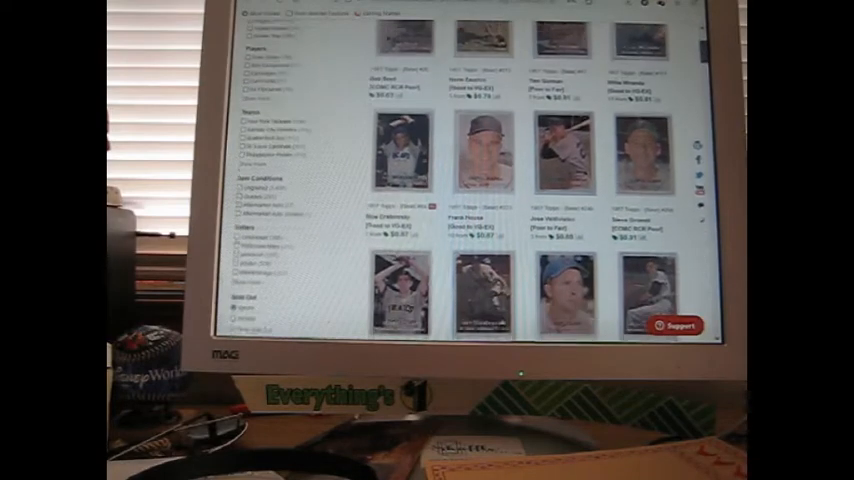
scroll(down, 3)
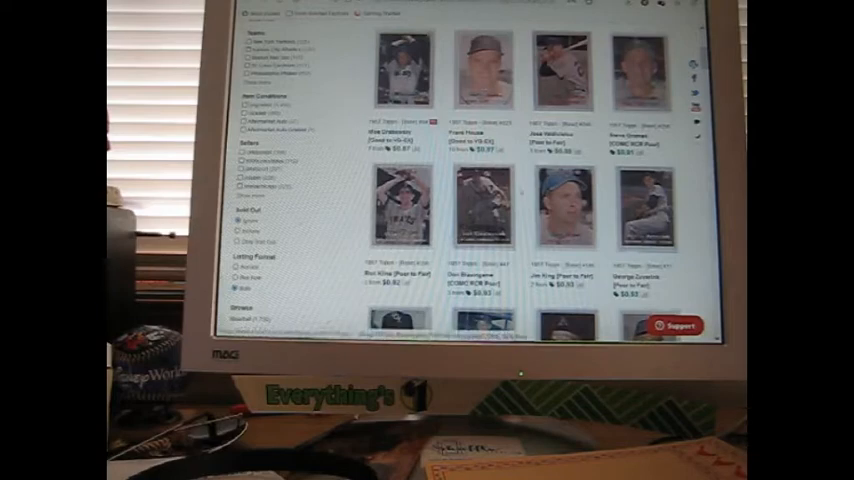
scroll(down, 3)
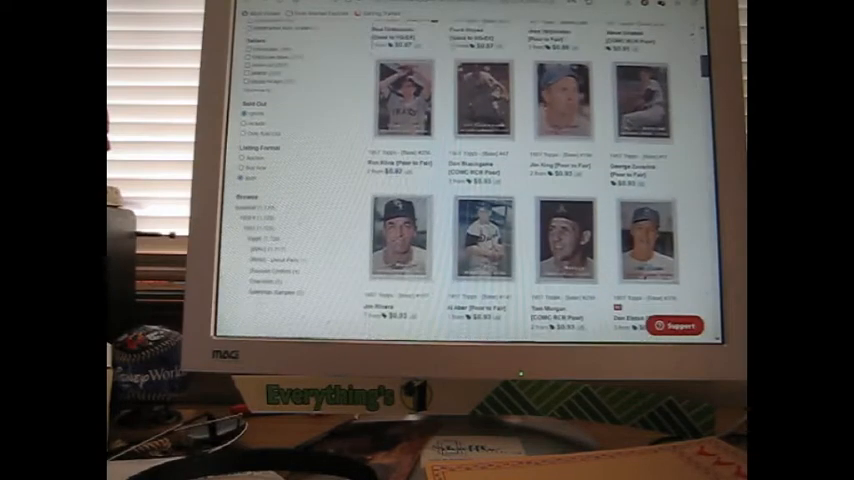
scroll(down, 3)
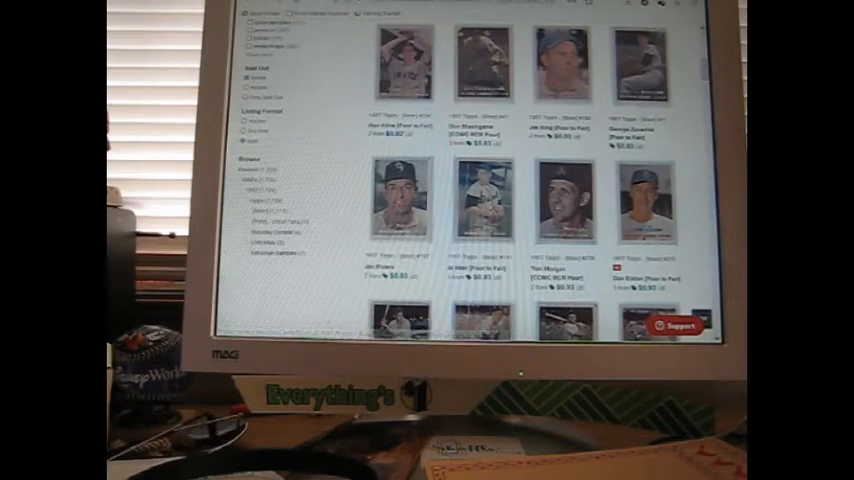
scroll(down, 3)
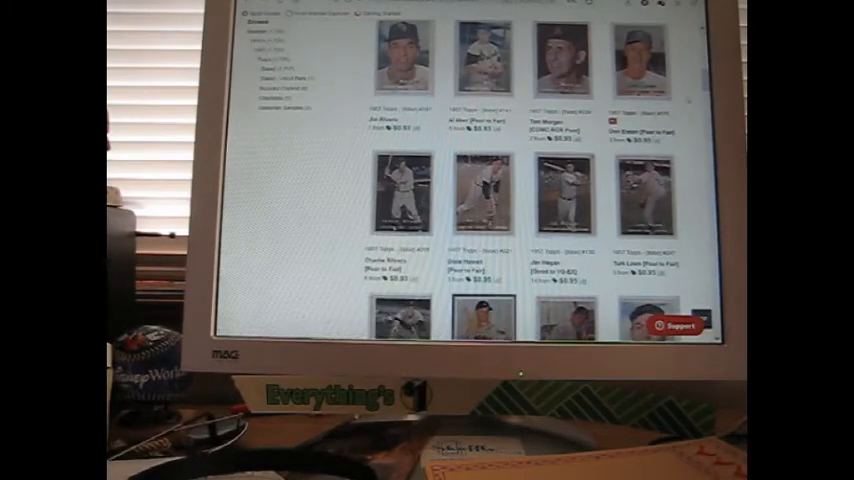
scroll(down, 3)
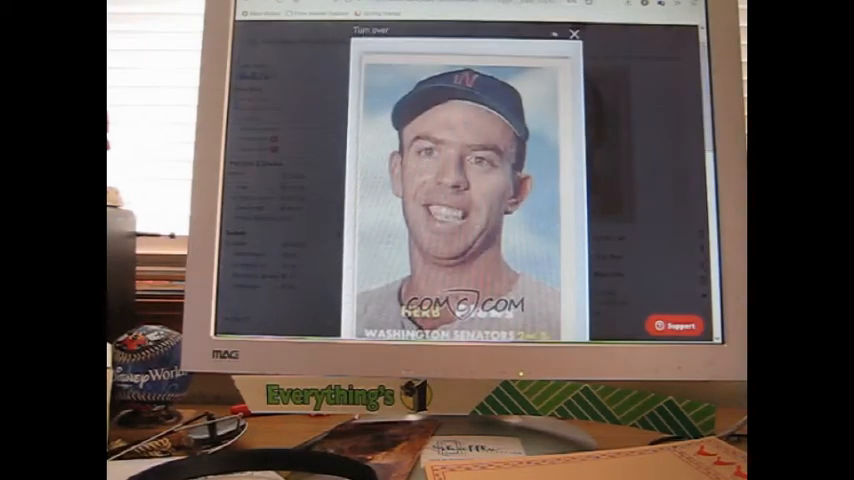
Flip the Senators card #169 scan to its back, then close the viewer
click(574, 34)
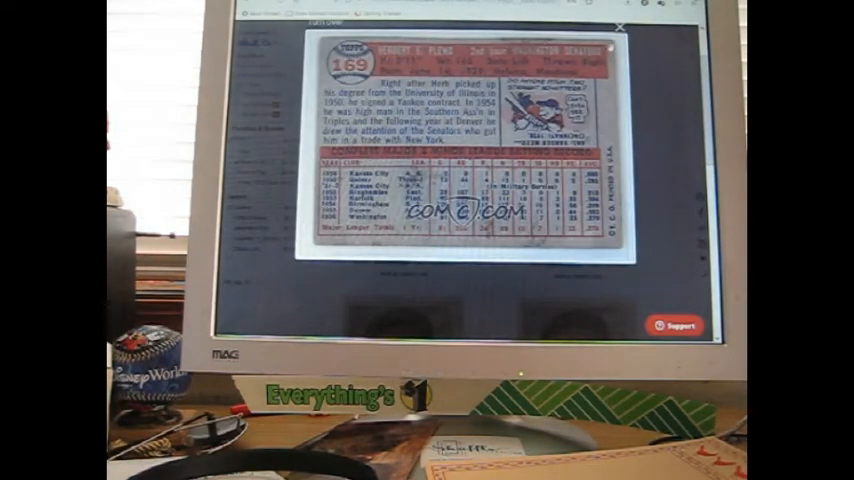
click(625, 23)
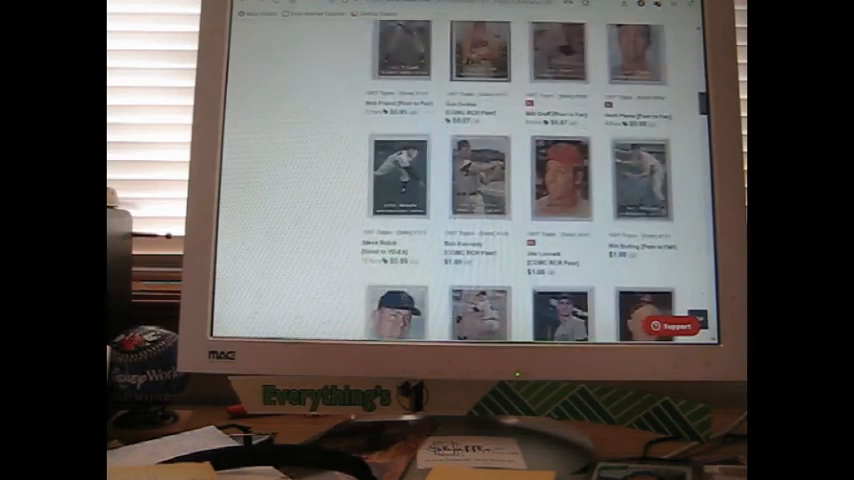
Scroll further down to 1957 Topps listings priced around $1.00
scroll(down, 3)
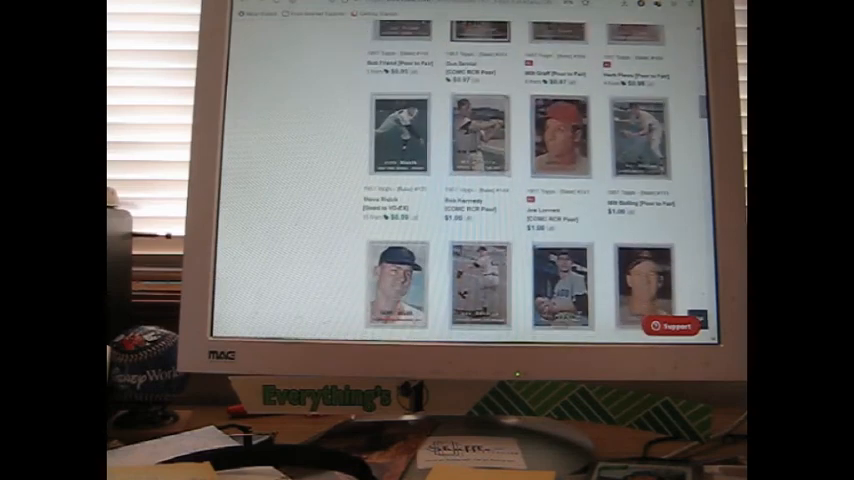